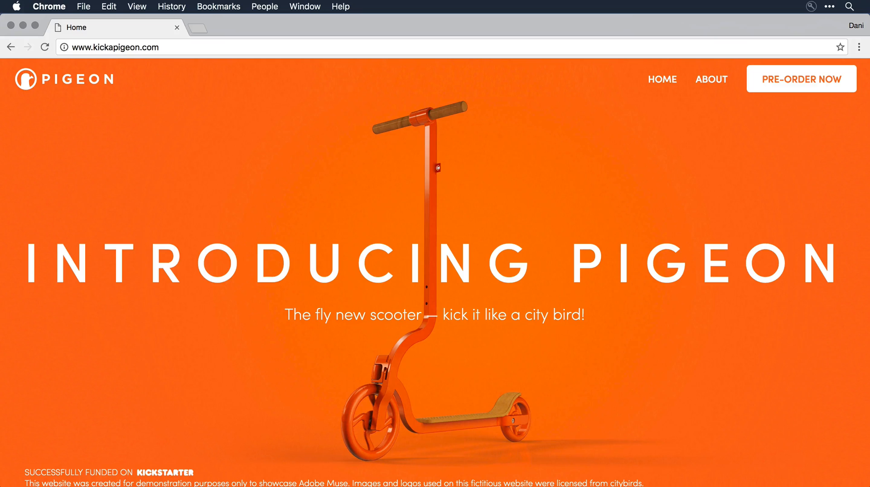
{"action": "mouse_move", "coordinate": [782, 85]}
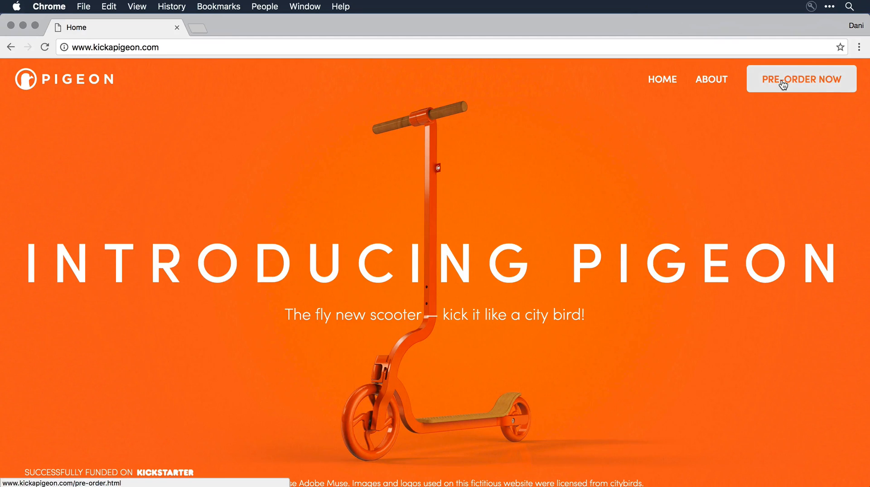
- Go to kickapigeon.com's PRE-ORDER NOW page and scroll down to the image verification form
{"action": "left_click", "coordinate": [783, 83]}
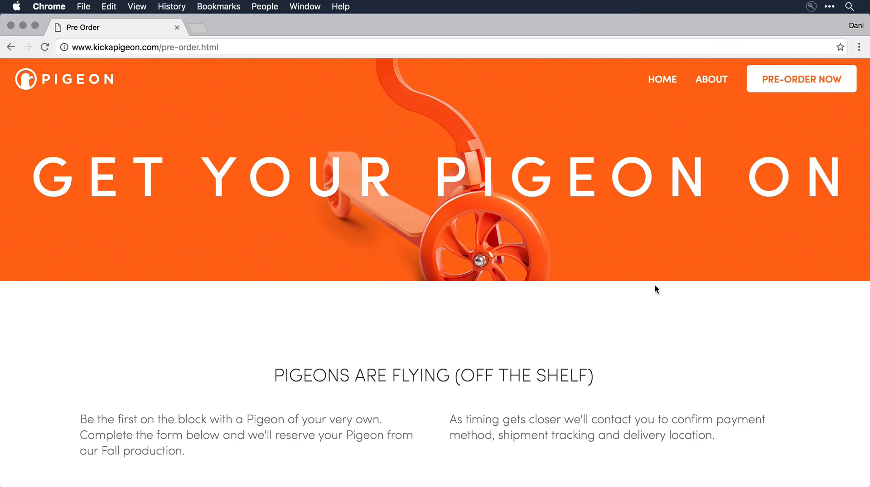
{"action": "scroll", "scroll_direction": "down", "scroll_amount": 3}
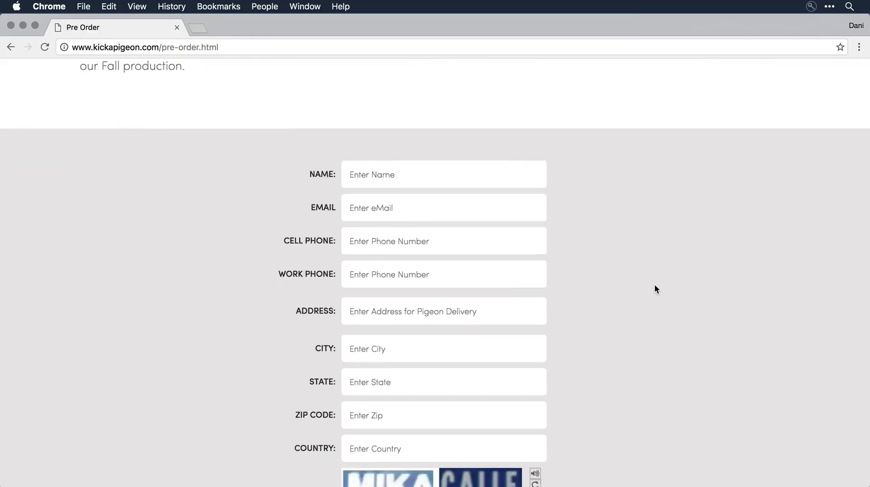
{"action": "scroll", "scroll_direction": "down", "scroll_amount": 3}
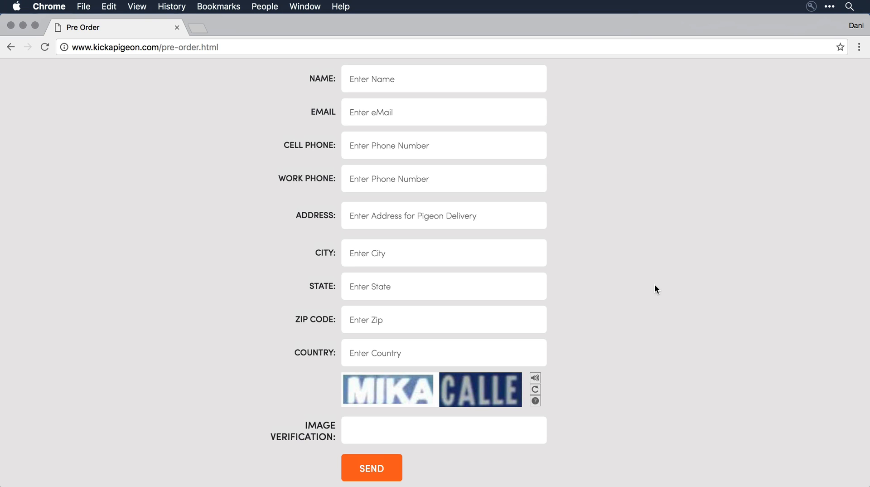
{"action": "mouse_move", "coordinate": [356, 394]}
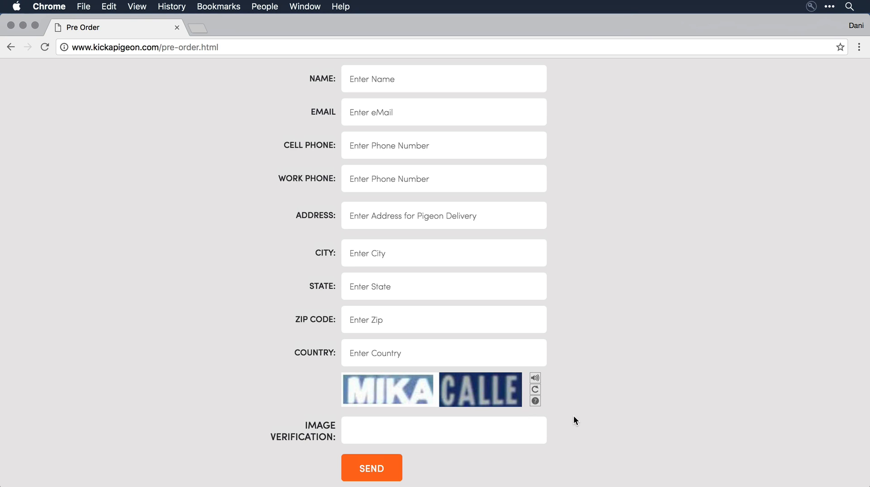
{"action": "left_click", "coordinate": [444, 430]}
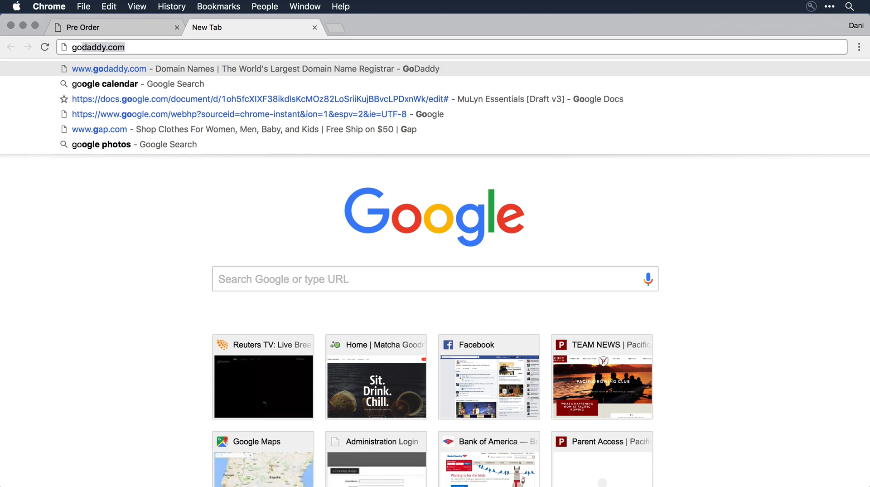
- Search 'google recaptcha' and register kickapigeon.com as both label and domain
{"action": "type", "text": "google recaptcha"}
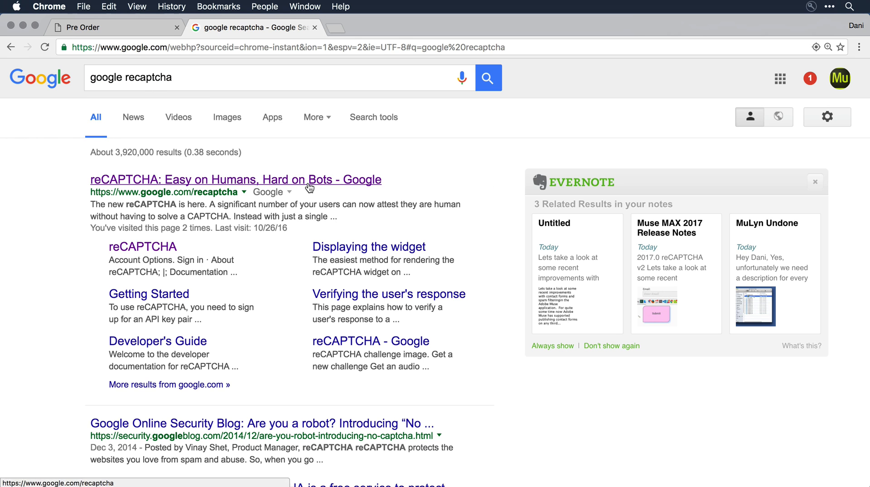
{"action": "left_click", "coordinate": [235, 179]}
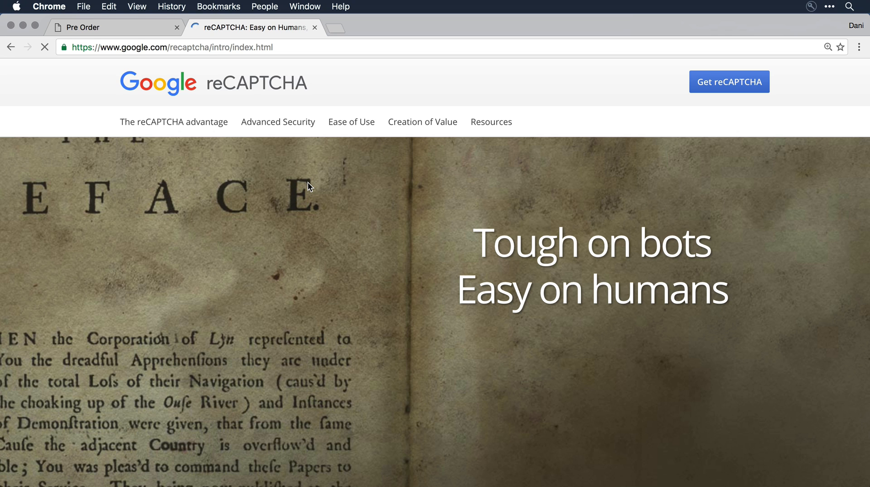
{"action": "mouse_move", "coordinate": [736, 83]}
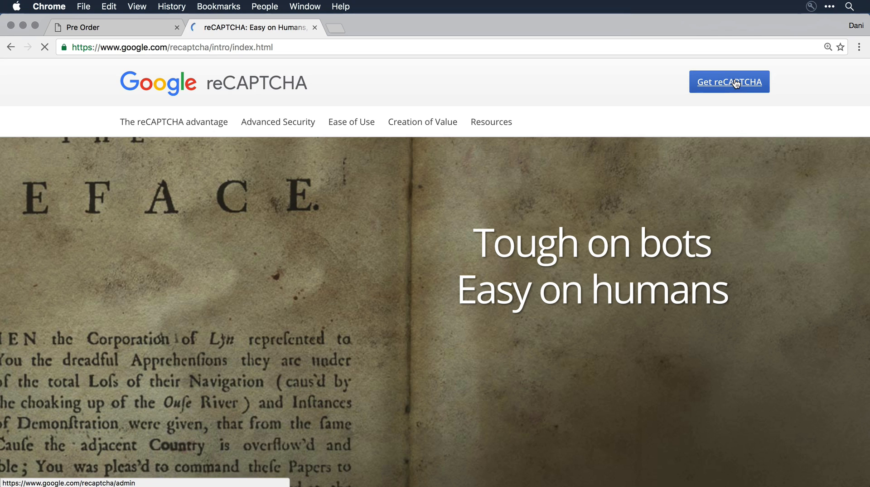
{"action": "left_click", "coordinate": [730, 81]}
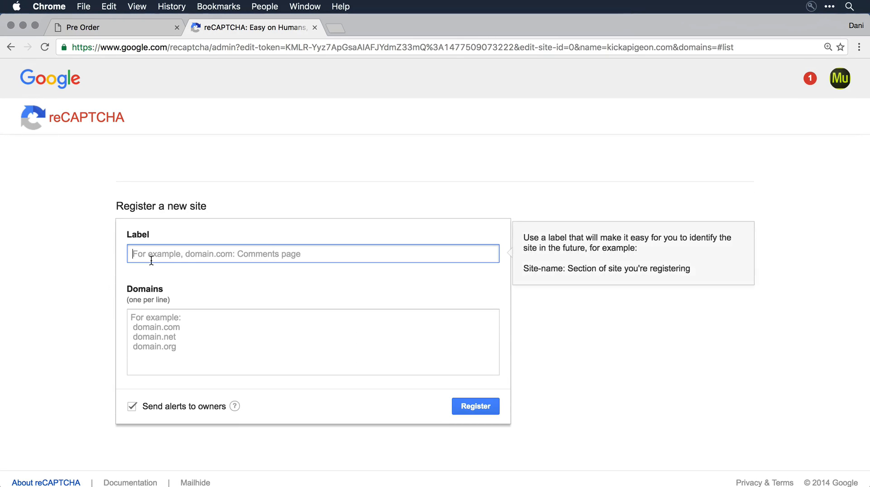
{"action": "type", "text": "kickapigeon.com"}
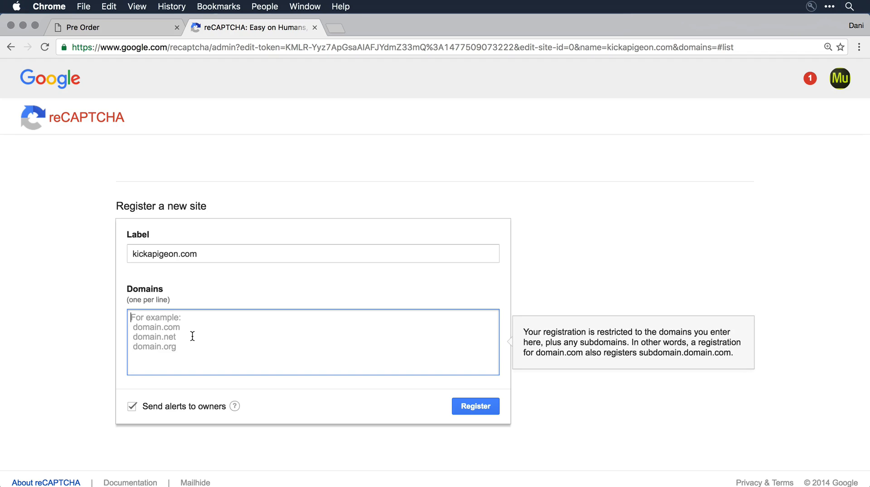
{"action": "type", "text": "kickapigeon.com"}
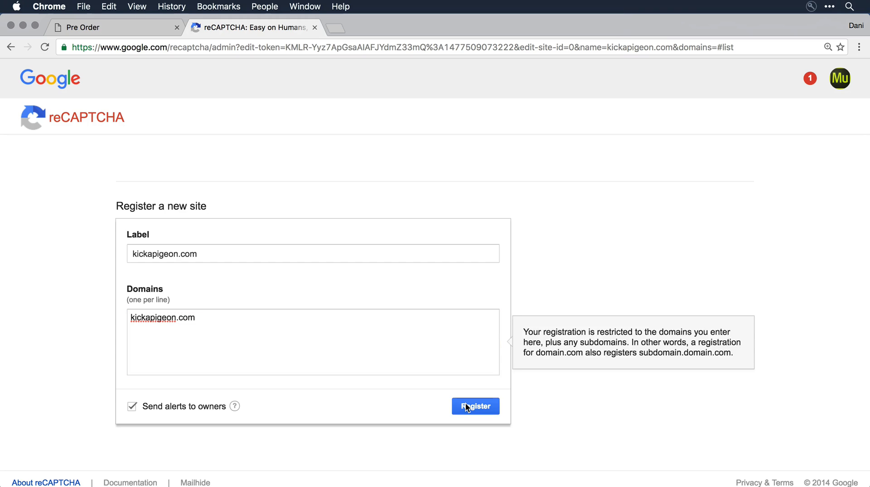
{"action": "left_click", "coordinate": [475, 406]}
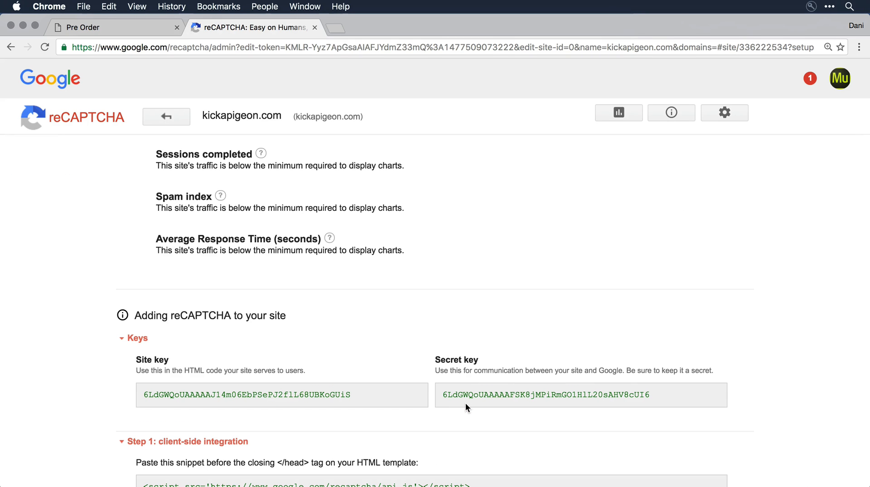
{"action": "mouse_move", "coordinate": [463, 312]}
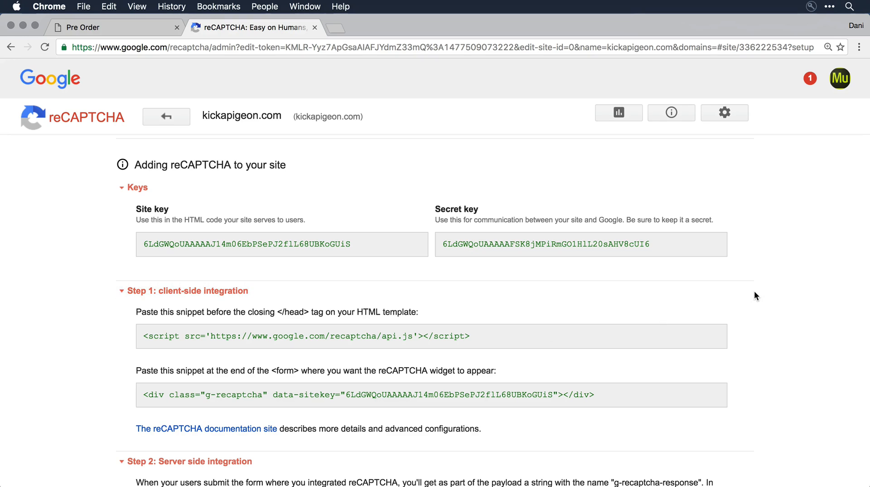
{"action": "mouse_move", "coordinate": [504, 269]}
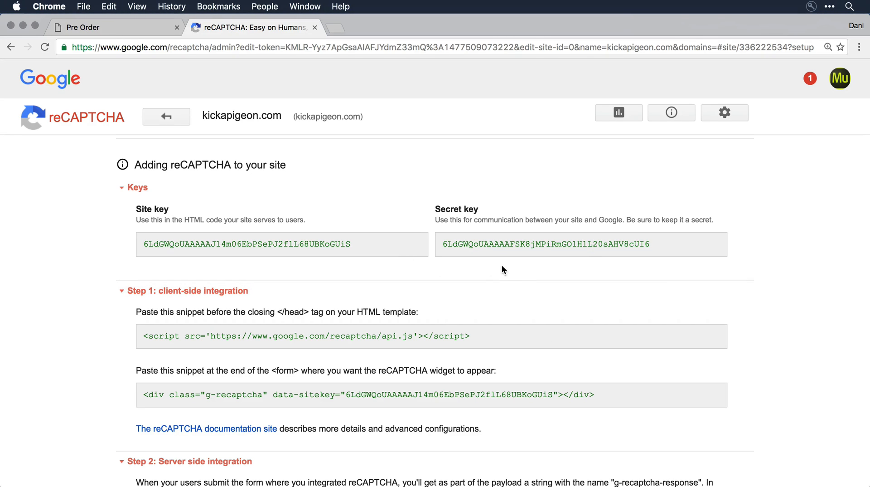
{"action": "mouse_move", "coordinate": [525, 273]}
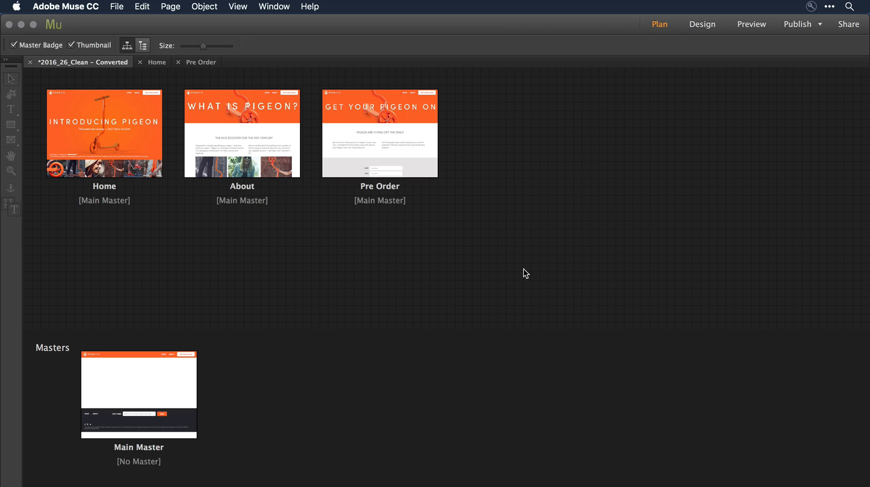
- Open the Pre Order page from Plan view and select its order form
{"action": "left_click", "coordinate": [384, 136]}
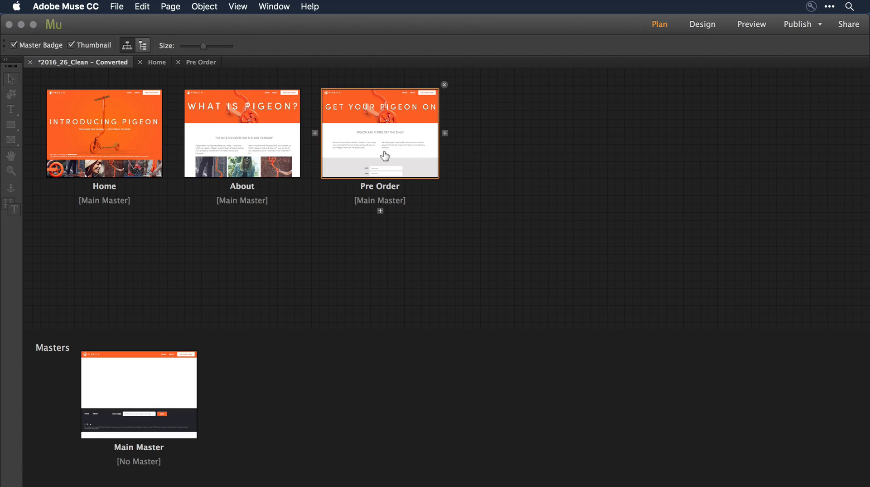
{"action": "double_click", "coordinate": [379, 133]}
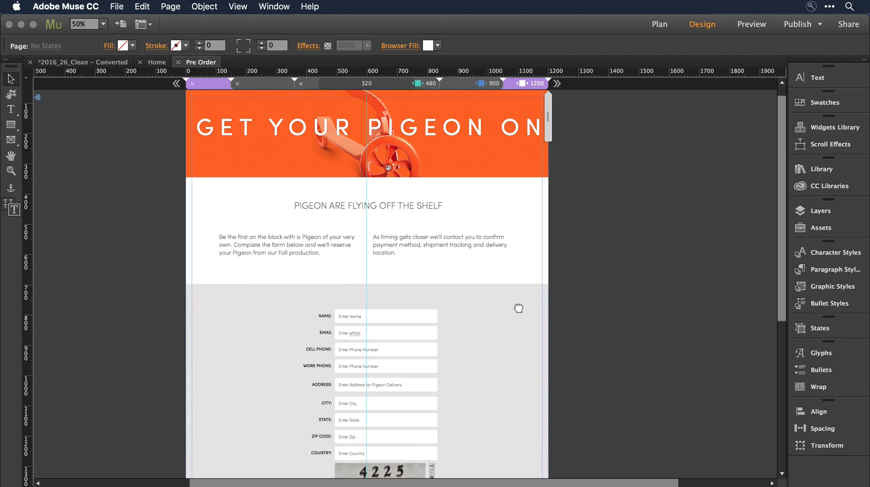
{"action": "scroll", "scroll_direction": "down", "scroll_amount": 3}
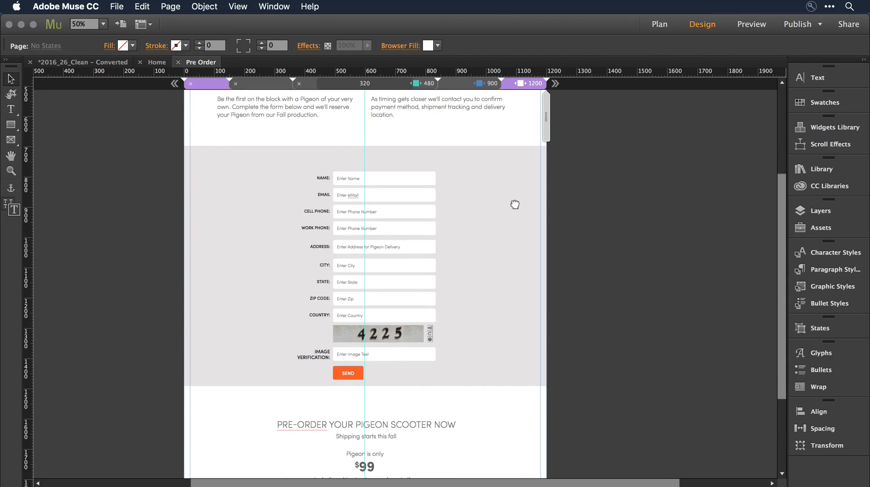
{"action": "scroll", "scroll_direction": "down", "scroll_amount": 3}
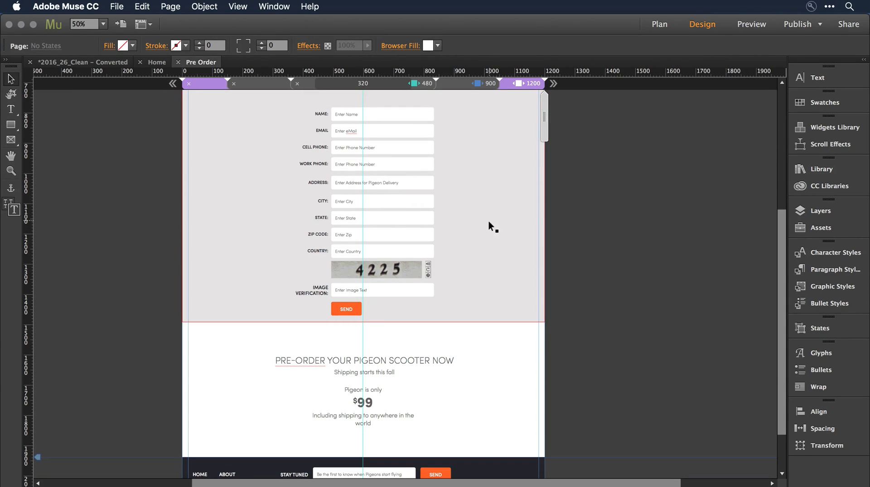
{"action": "mouse_move", "coordinate": [489, 286]}
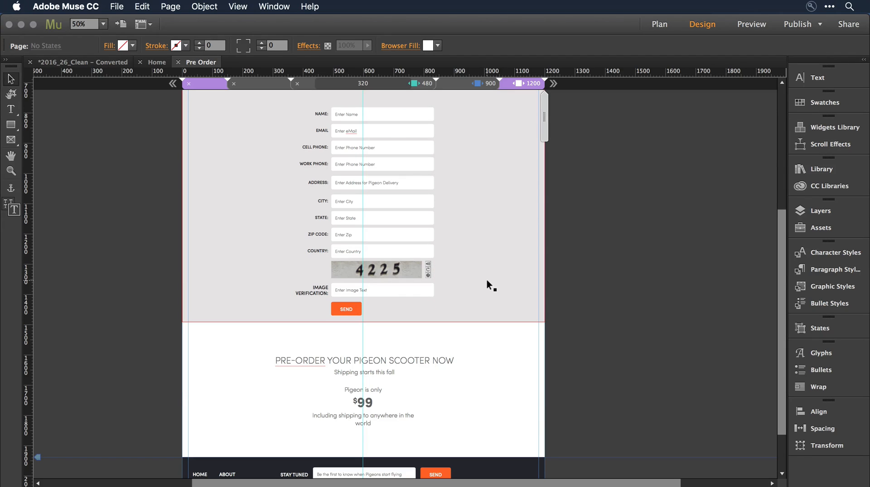
{"action": "left_click", "coordinate": [403, 169]}
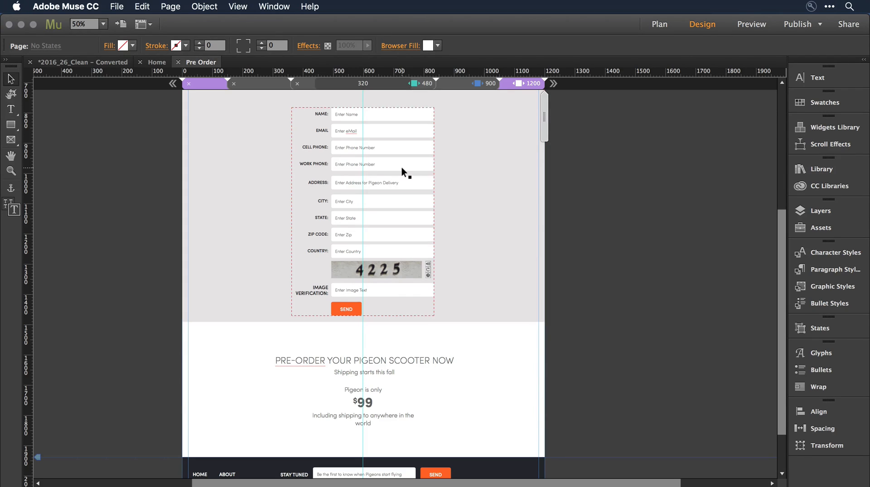
- Expand the form's Captcha dropdown showing None, reCAPTCHA 2.0, reCAPTCHA and BC CAPTCHA
{"action": "left_click", "coordinate": [443, 107]}
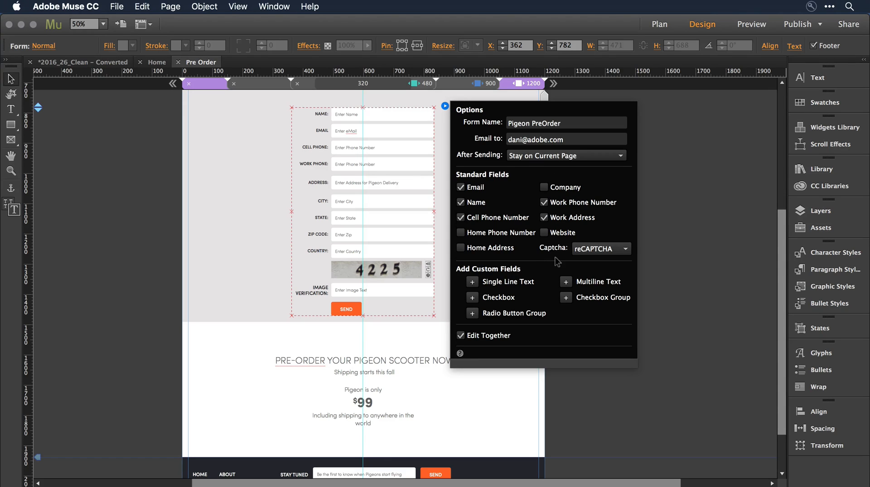
{"action": "mouse_move", "coordinate": [581, 263]}
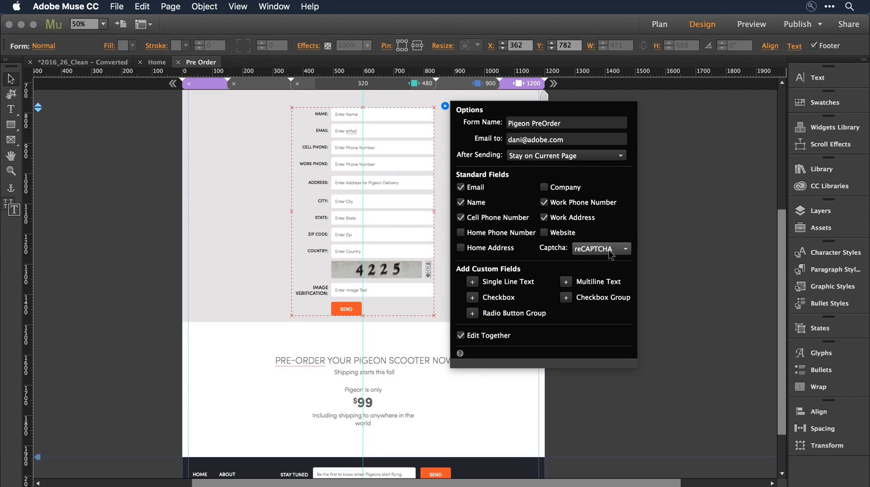
{"action": "left_click", "coordinate": [601, 249]}
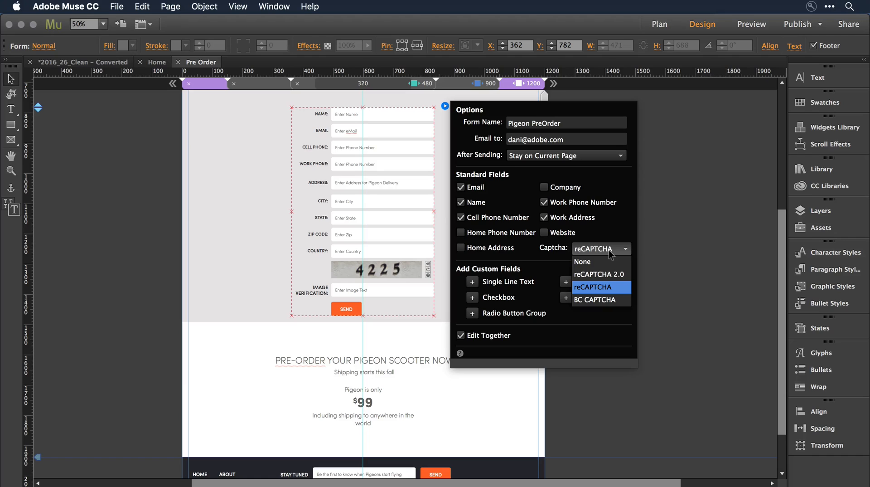
{"action": "mouse_move", "coordinate": [613, 276]}
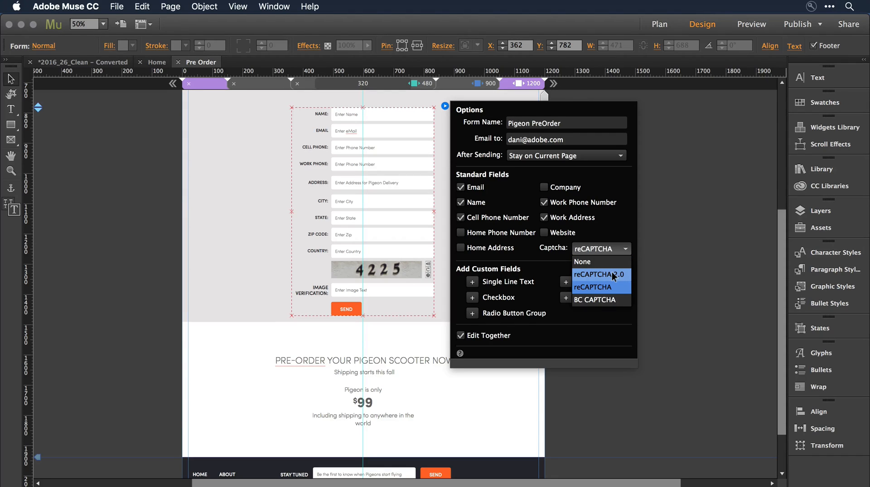
- Choose reCAPTCHA 2.0 as the pre-order form's captcha
{"action": "left_click", "coordinate": [599, 275]}
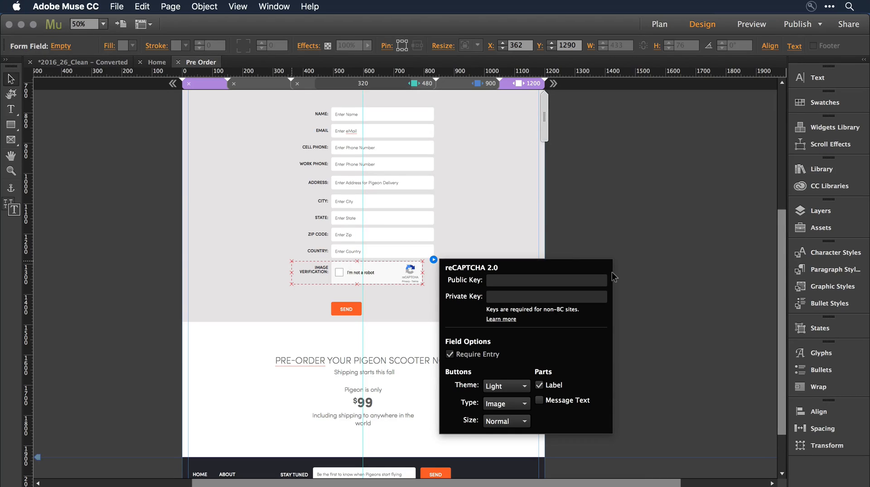
{"action": "mouse_move", "coordinate": [589, 261]}
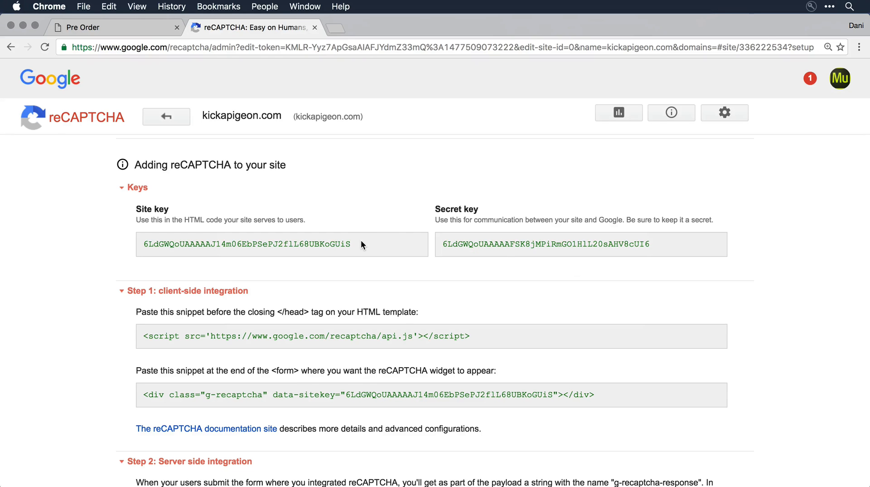
- Paste the Google Site key into Public Key and Secret key into Private Key
{"action": "double_click", "coordinate": [246, 244]}
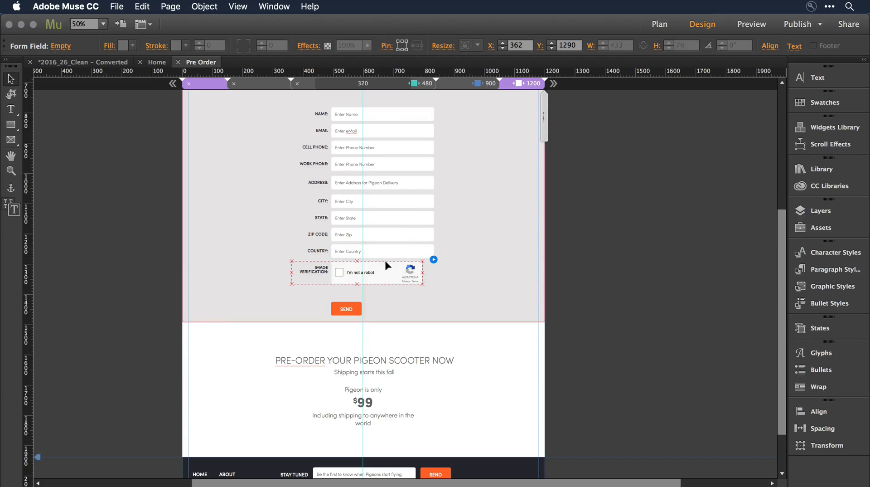
{"action": "left_click", "coordinate": [377, 272]}
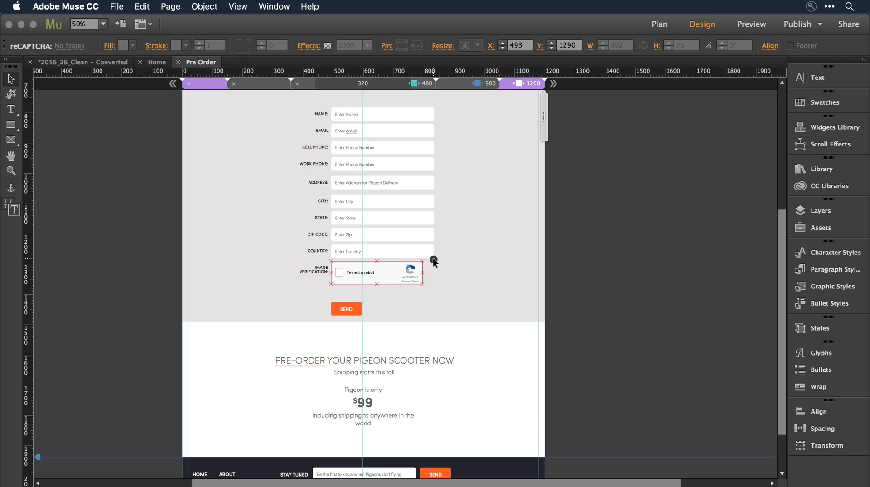
{"action": "left_click", "coordinate": [433, 261]}
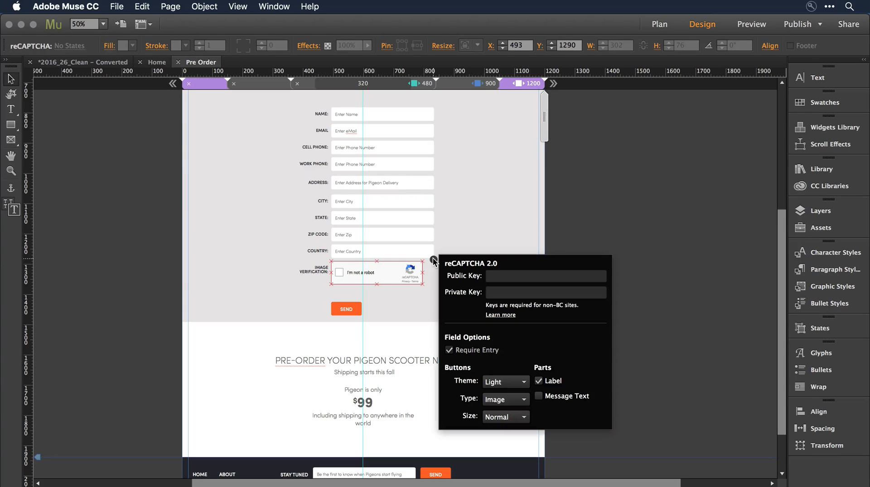
{"action": "mouse_move", "coordinate": [532, 276]}
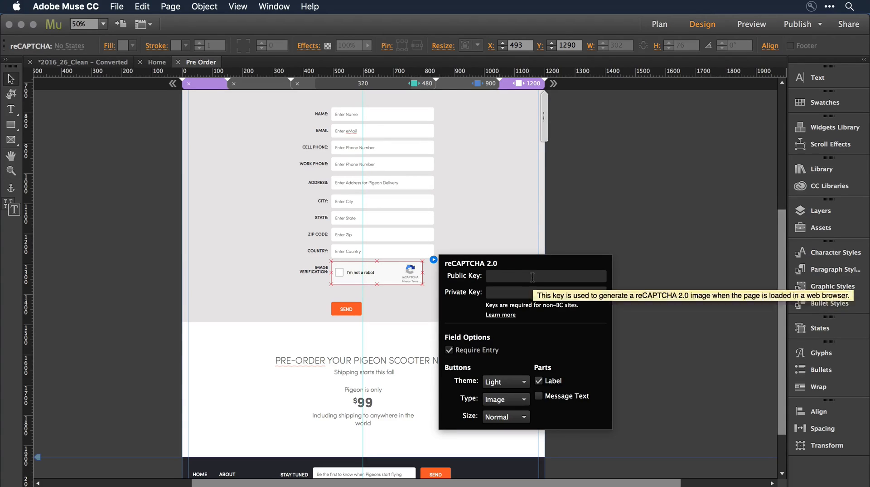
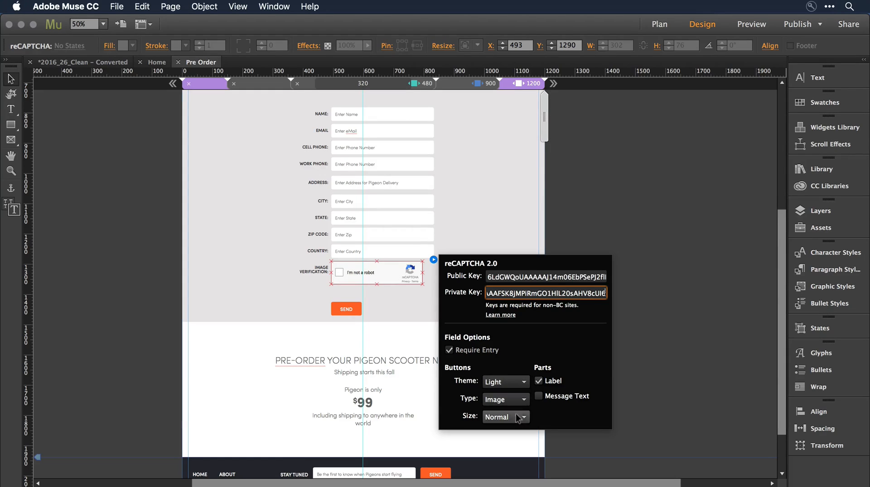
{"action": "mouse_move", "coordinate": [609, 393]}
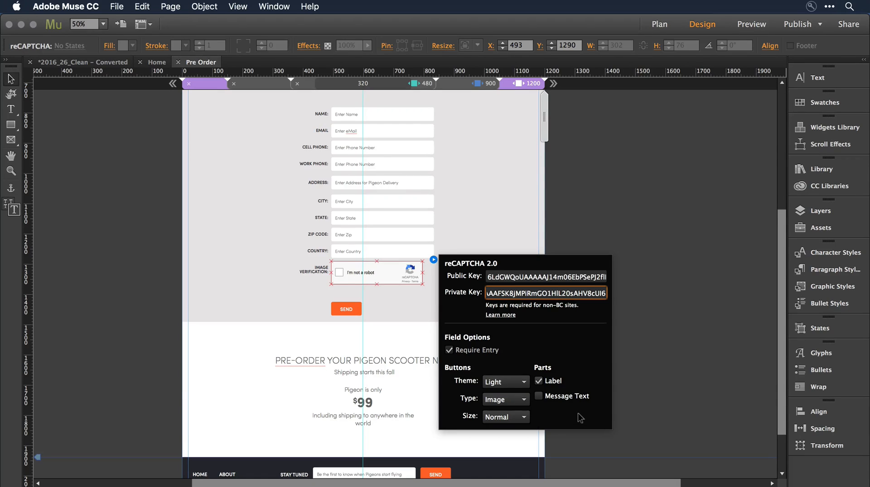
- Close the widget options and run File > Upload to FTP Host, allowing keychain access
{"action": "left_click", "coordinate": [683, 353]}
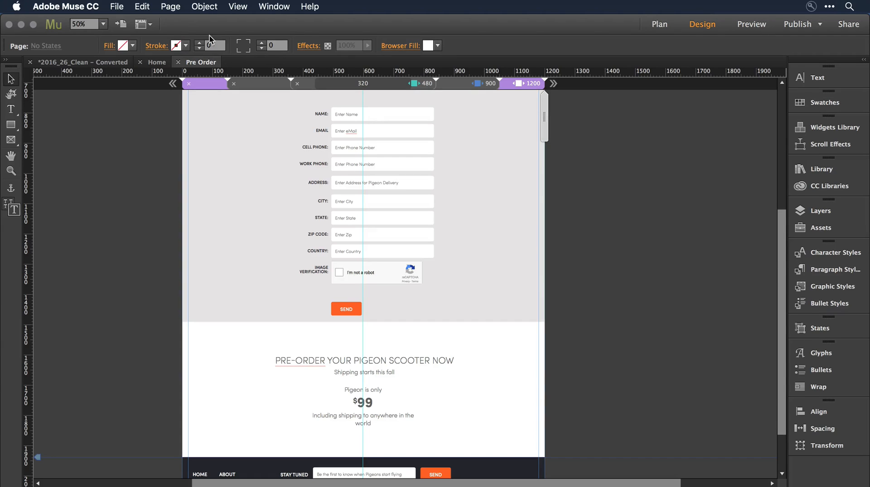
{"action": "left_click", "coordinate": [116, 7]}
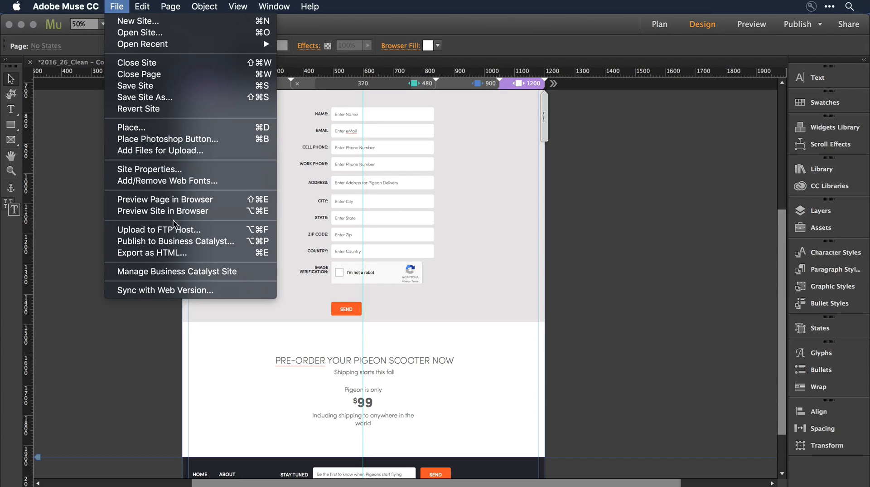
{"action": "left_click", "coordinate": [159, 230]}
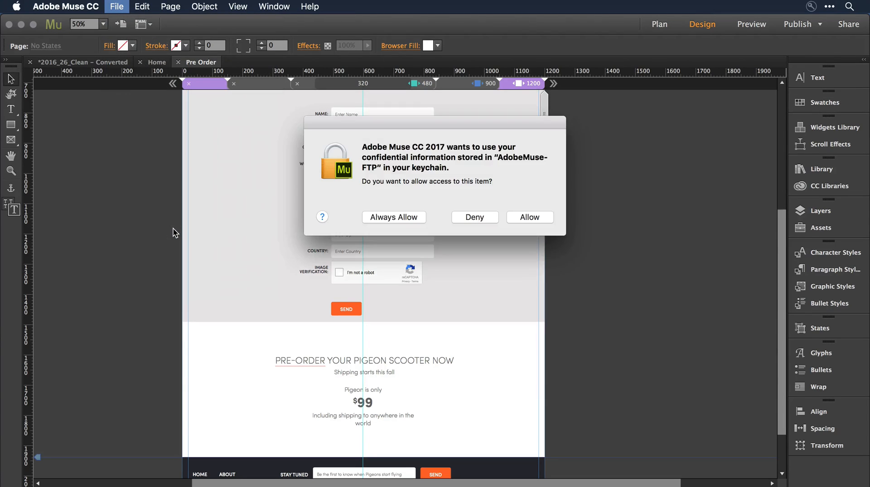
{"action": "left_click", "coordinate": [530, 217]}
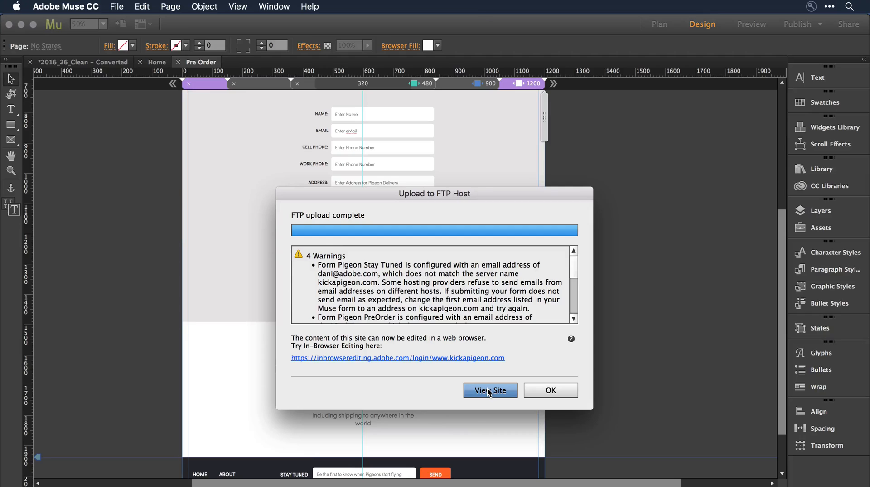
- View the live site's pre-order page and scroll to the new 'I'm not a robot' check
{"action": "left_click", "coordinate": [491, 390]}
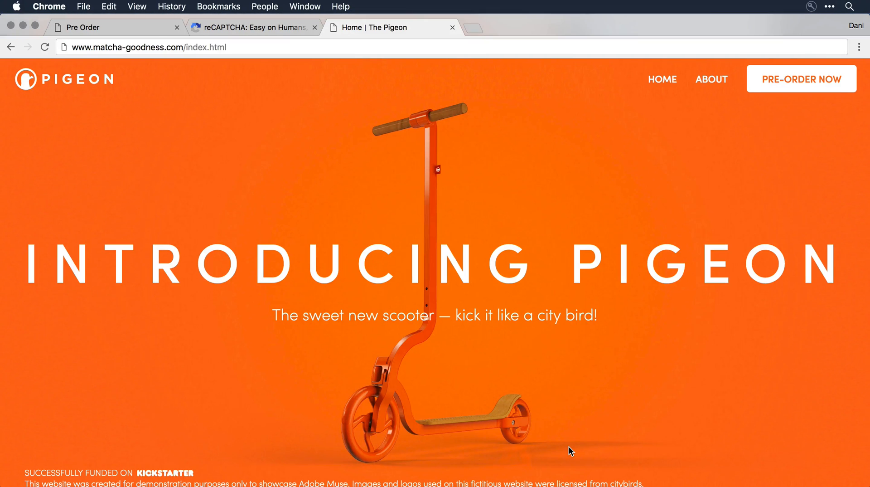
{"action": "mouse_move", "coordinate": [665, 254]}
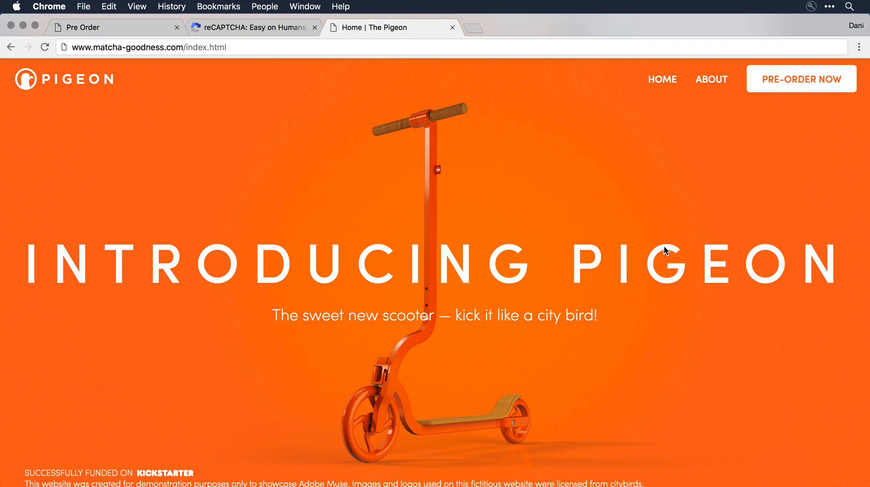
{"action": "left_click", "coordinate": [802, 79]}
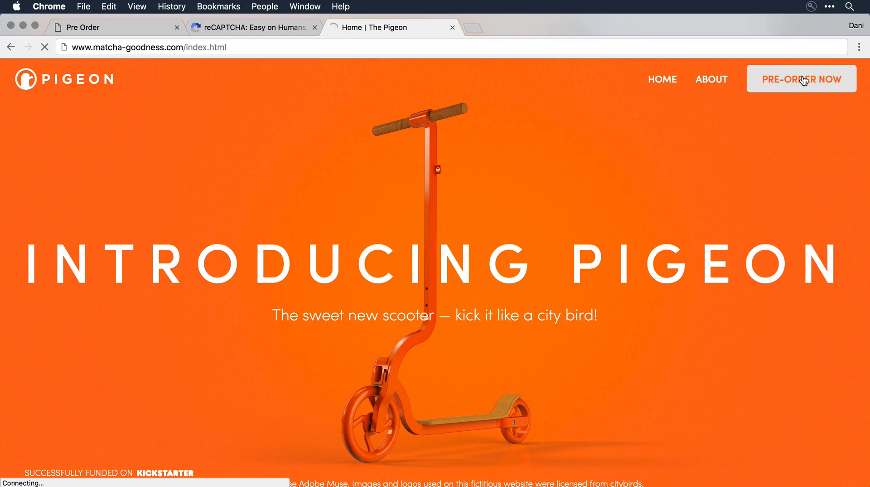
{"action": "left_click", "coordinate": [802, 80]}
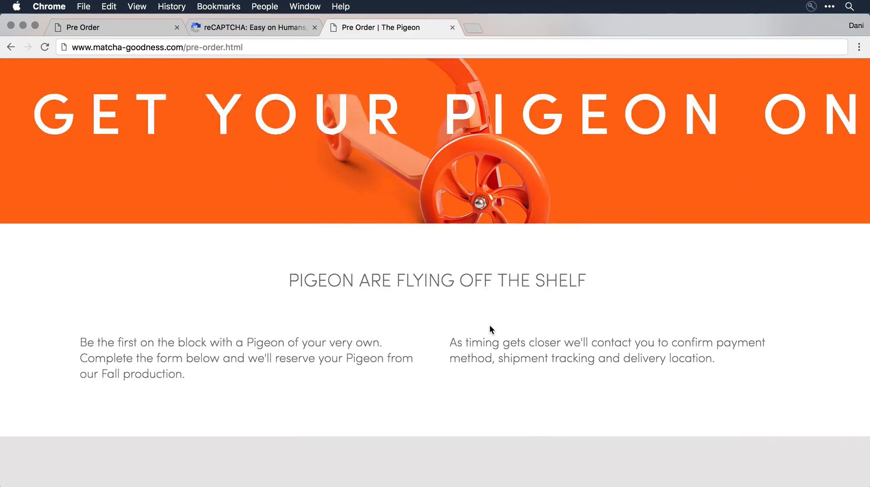
{"action": "scroll", "scroll_direction": "down", "scroll_amount": 3}
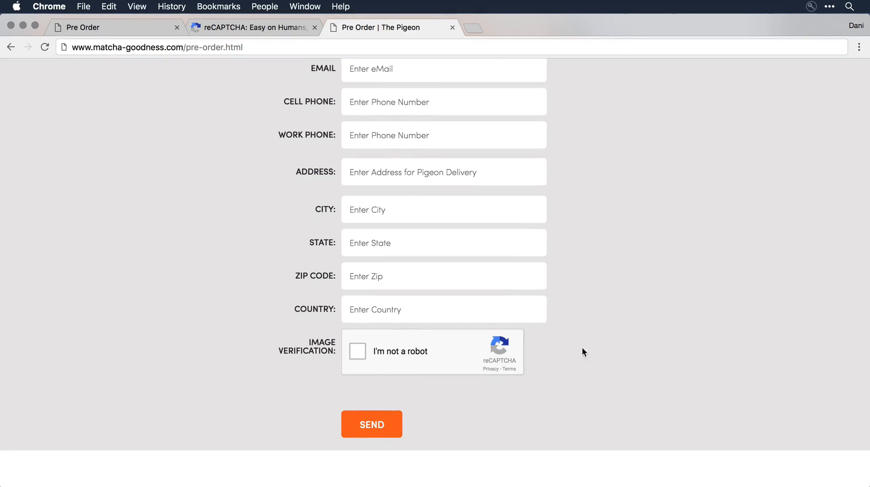
{"action": "mouse_move", "coordinate": [585, 373]}
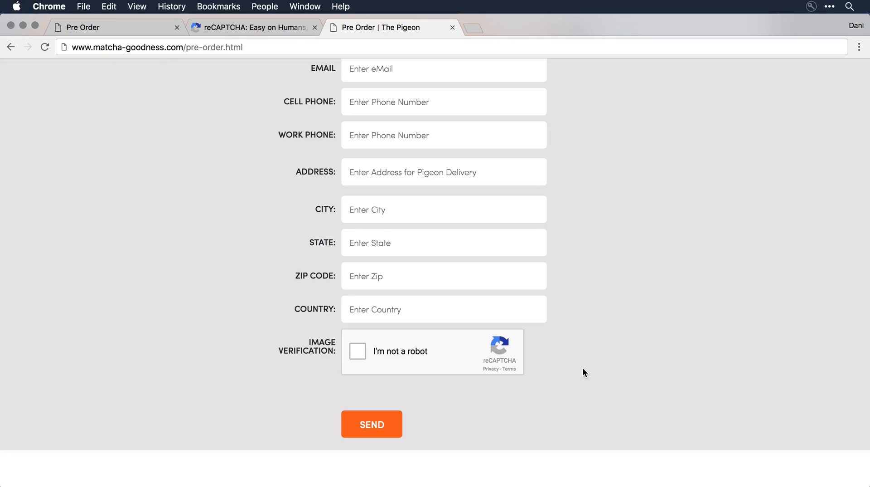